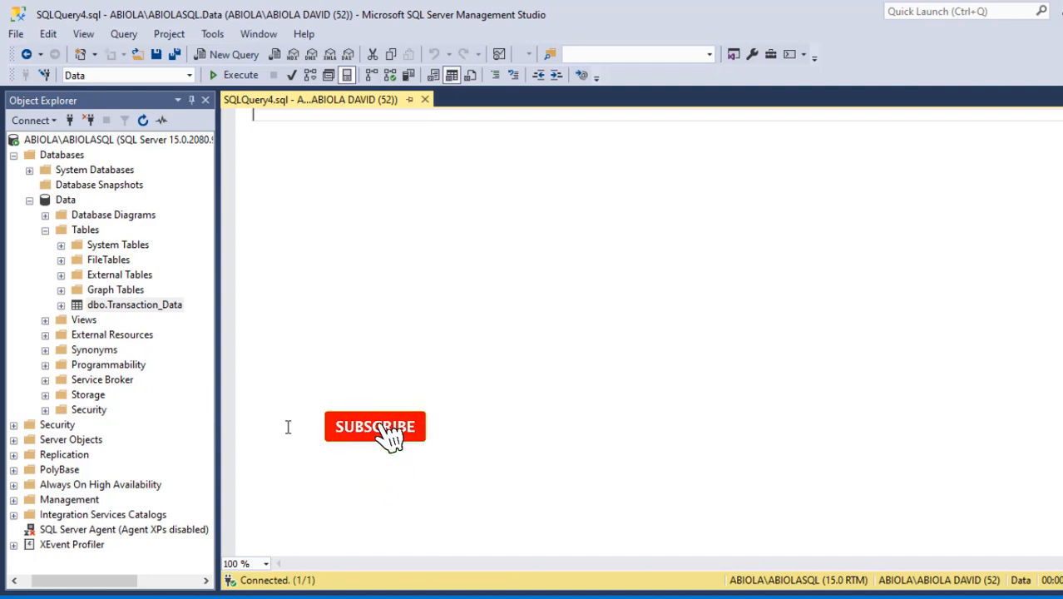
# Step: Run SELECT * FROM Transaction_Data in SSMS and view the last of its 9,999 rows
pyautogui.click(374, 427)
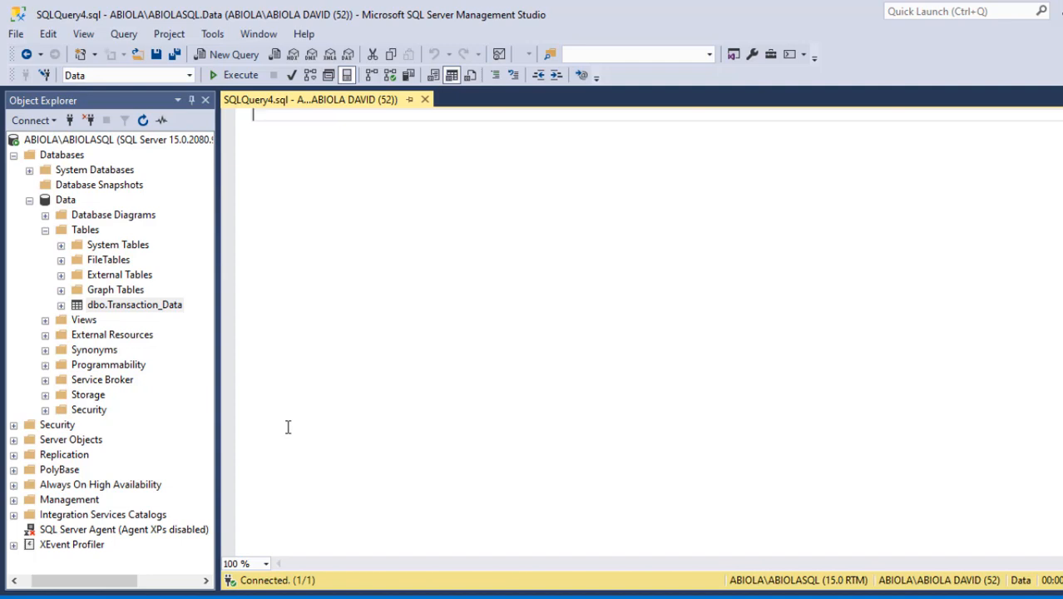
pyautogui.moveTo(501, 127)
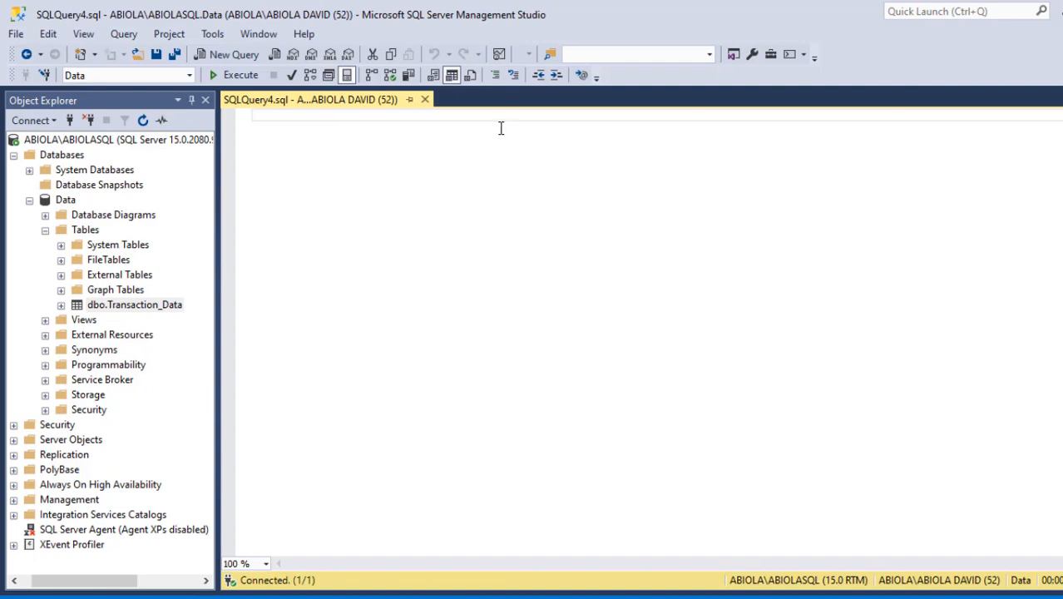
pyautogui.moveTo(443, 24)
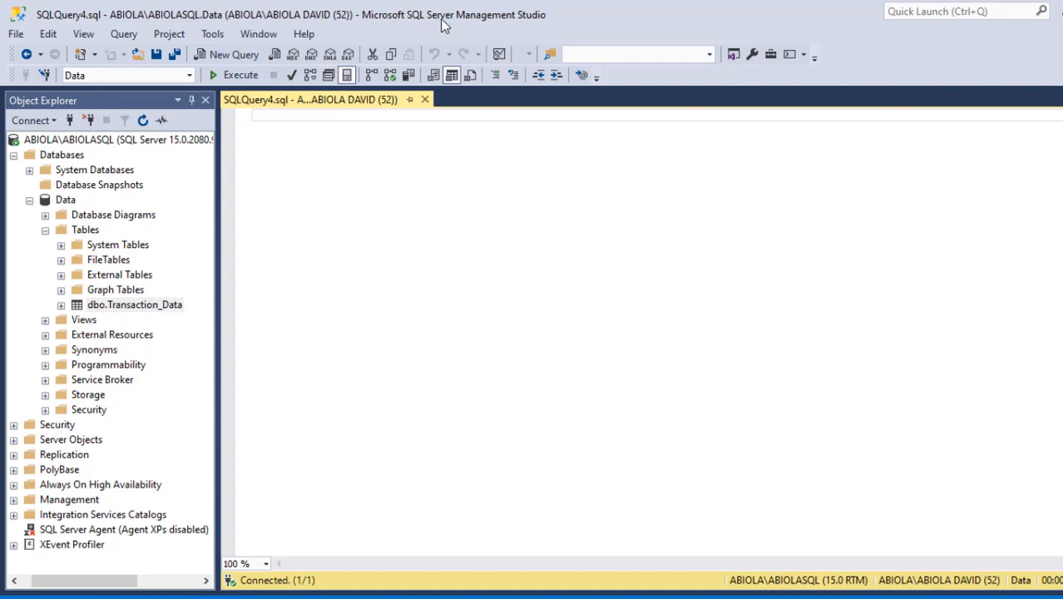
pyautogui.moveTo(353, 79)
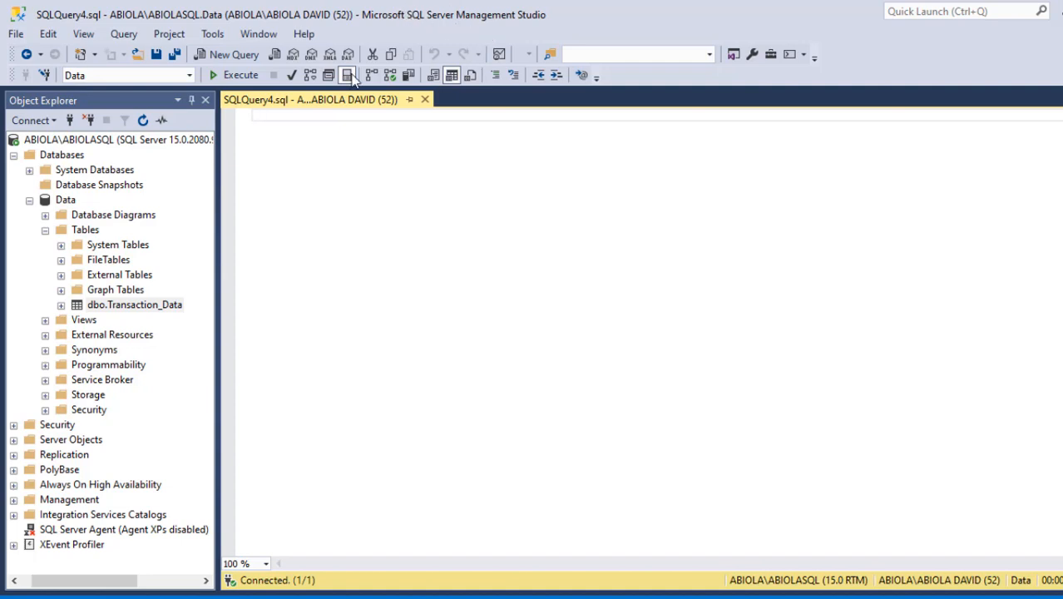
pyautogui.moveTo(136, 310)
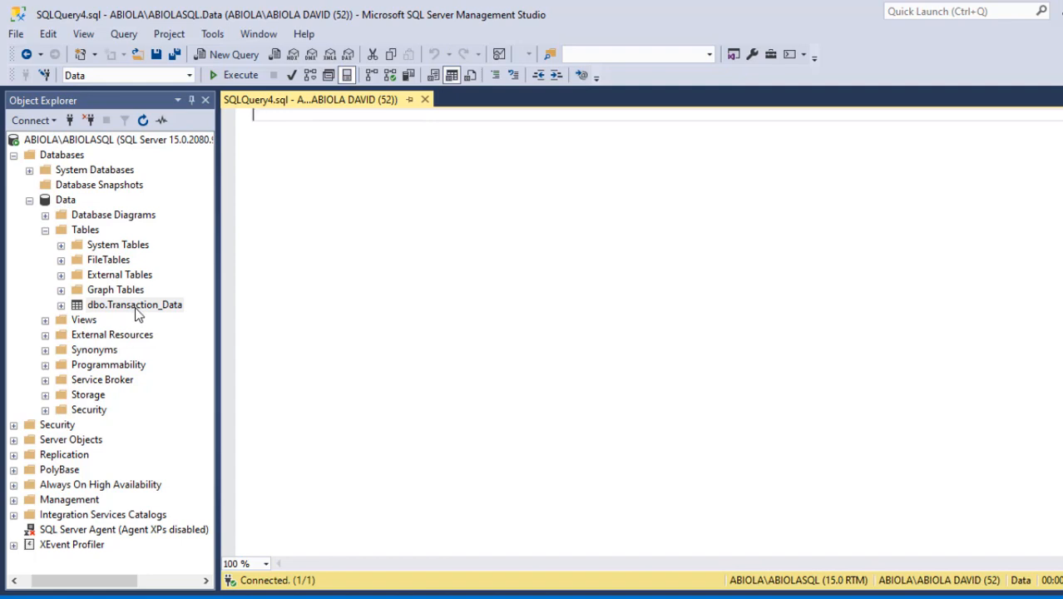
pyautogui.moveTo(405, 146)
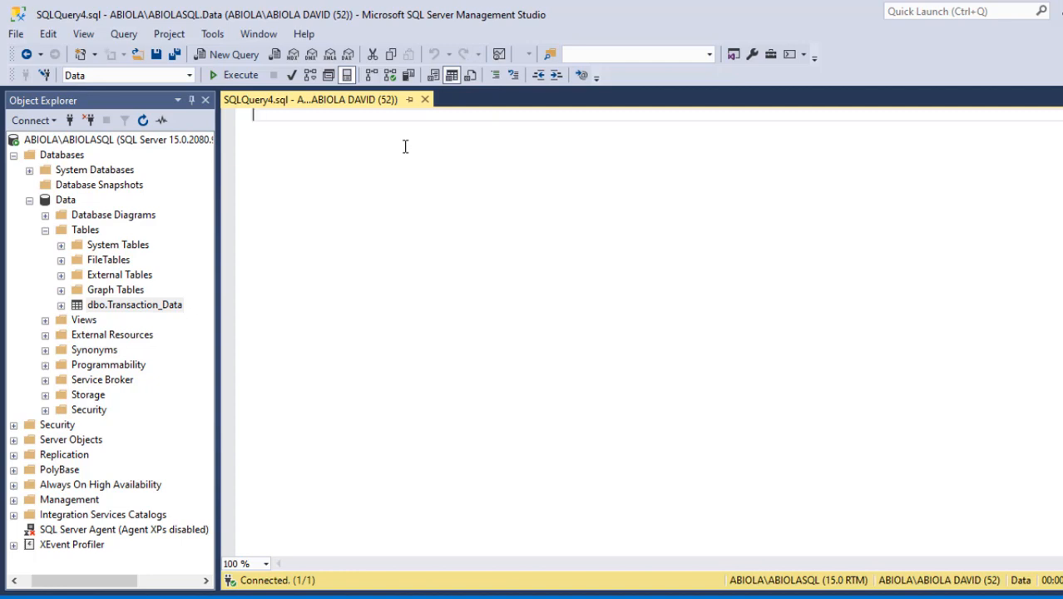
pyautogui.write('SELECT')
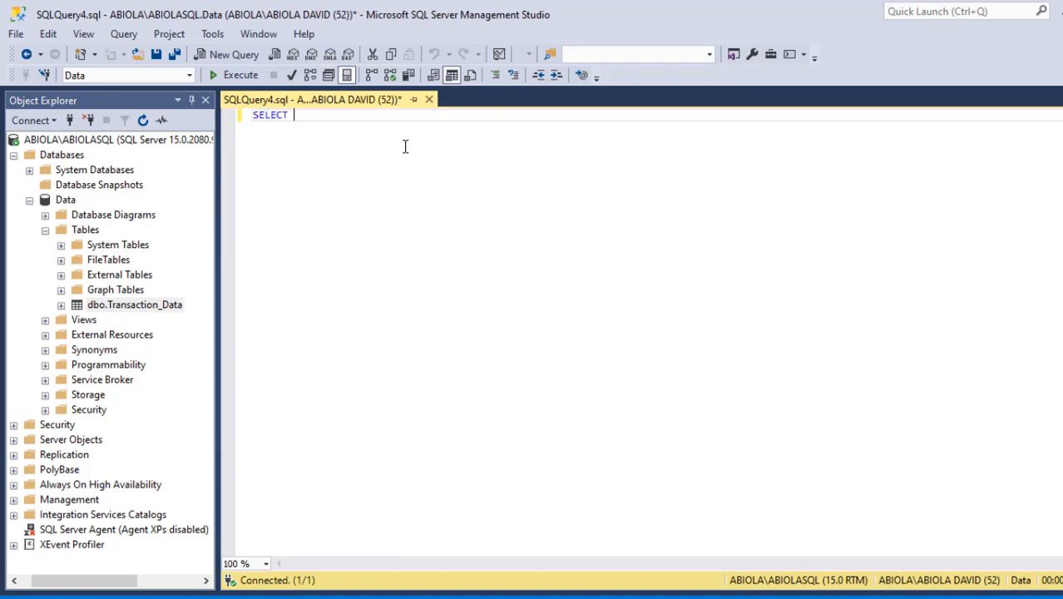
pyautogui.write('* FROM')
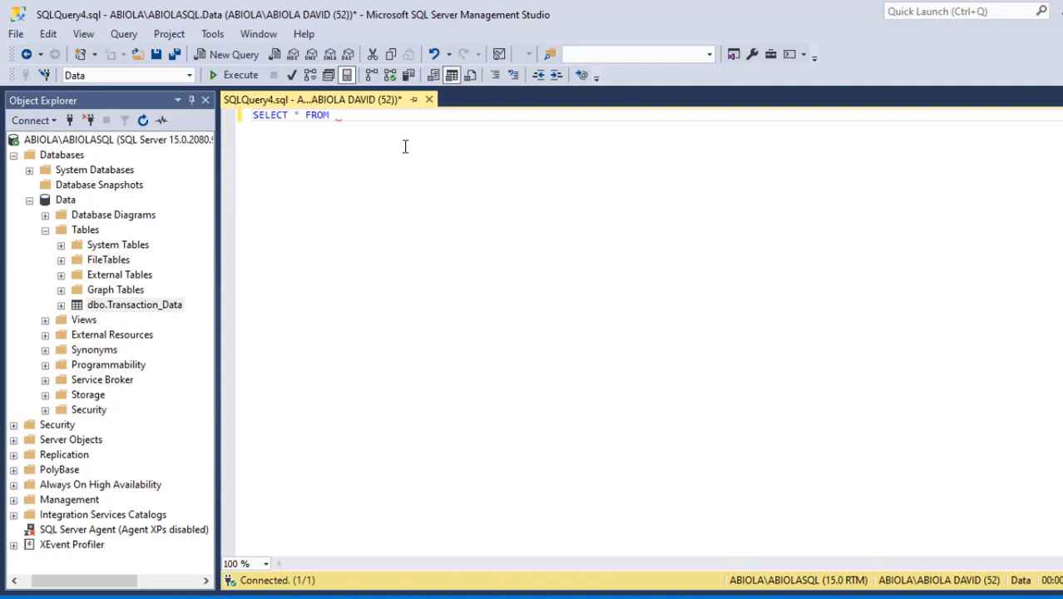
pyautogui.write('TRAN')
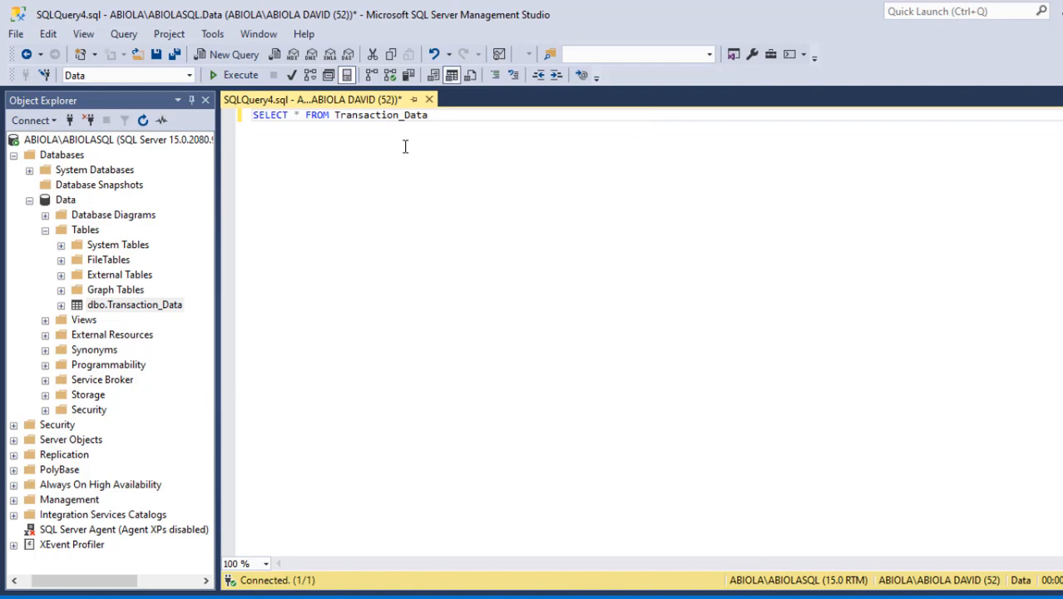
pyautogui.moveTo(386, 208)
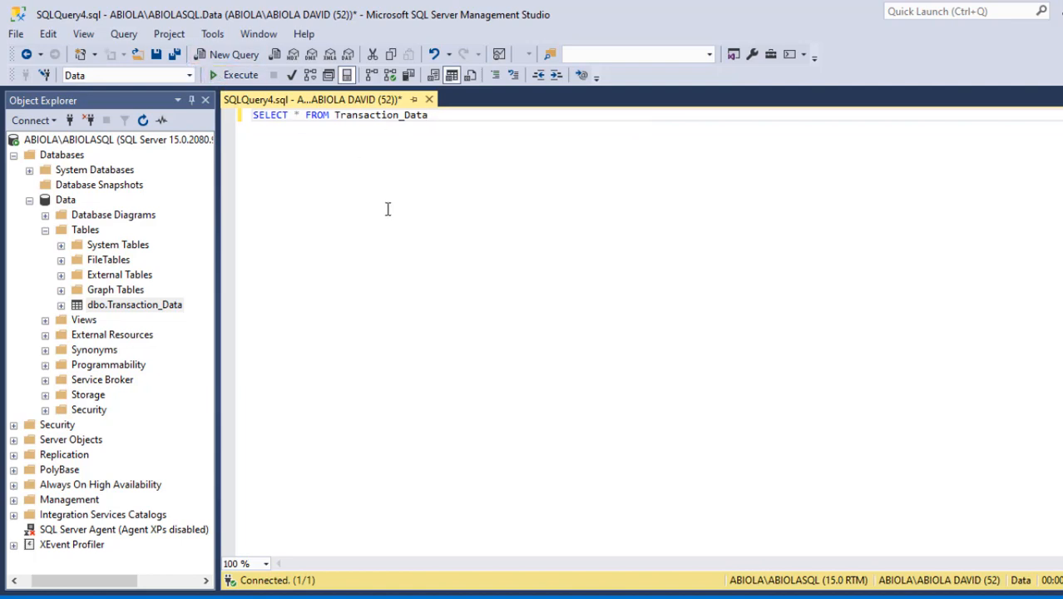
pyautogui.press('f5')
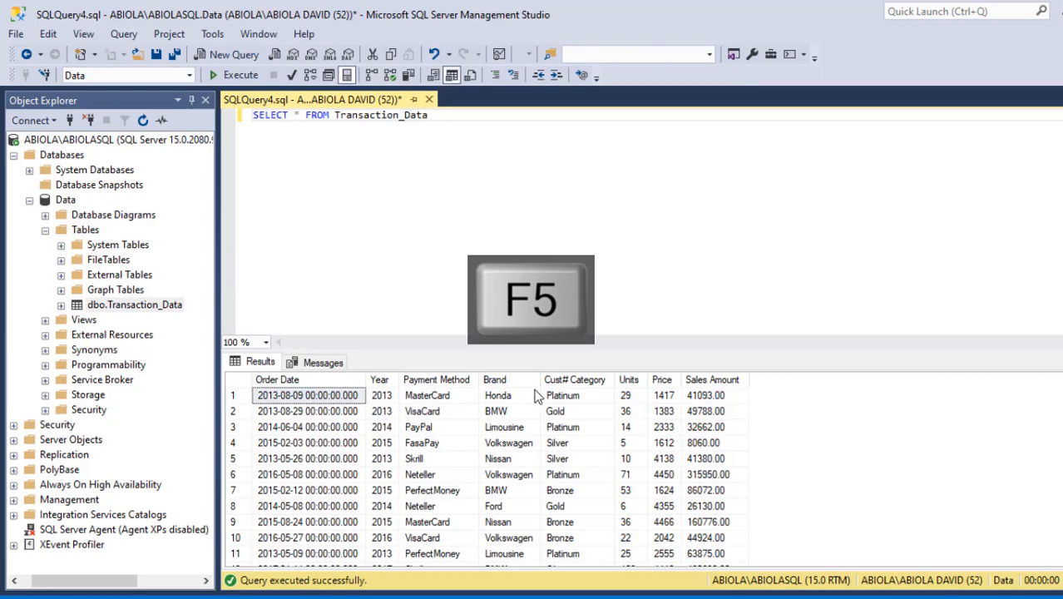
pyautogui.press('f5')
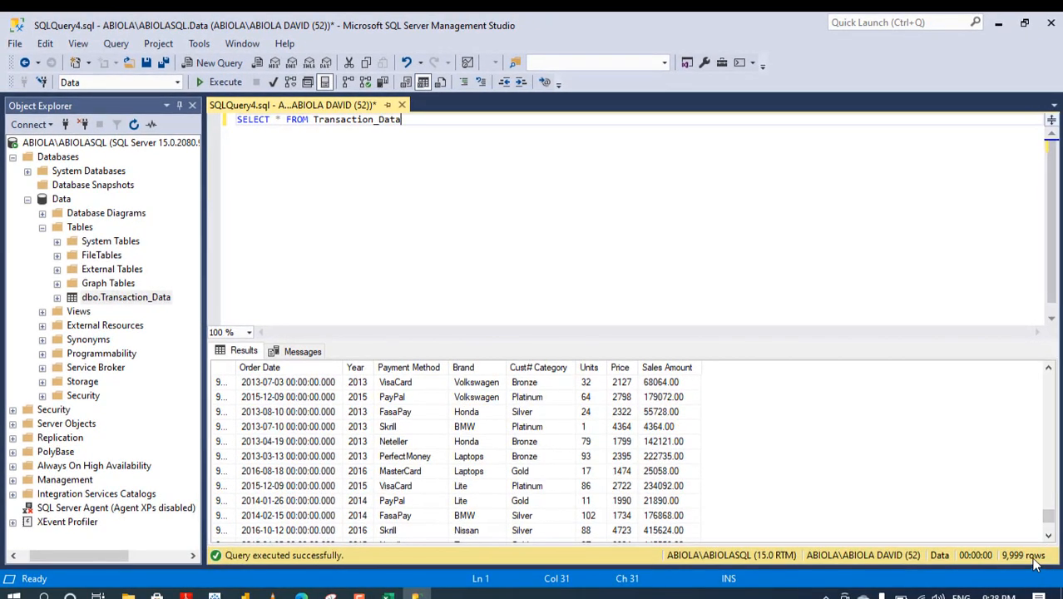
pyautogui.moveTo(522, 235)
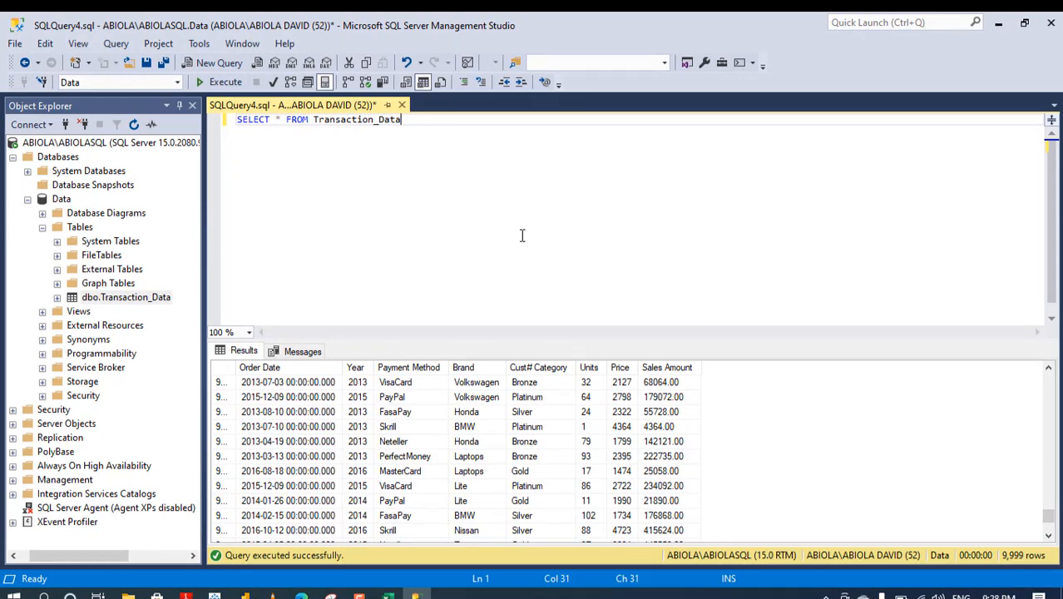
# Step: Search the Start menu for 'AZURE' and launch Azure Data Studio
pyautogui.click(9, 597)
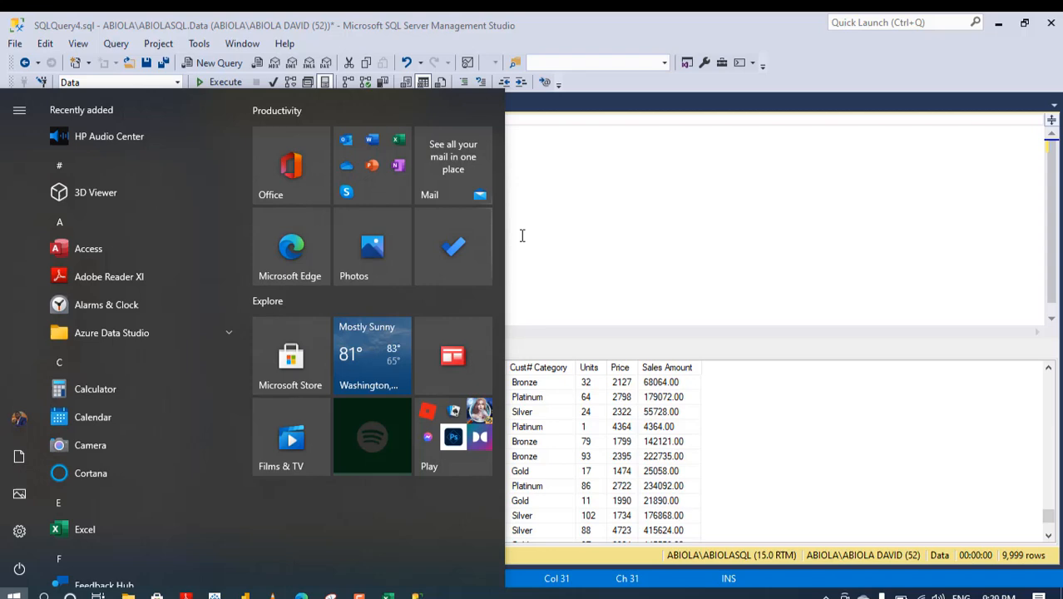
pyautogui.write('AZURE')
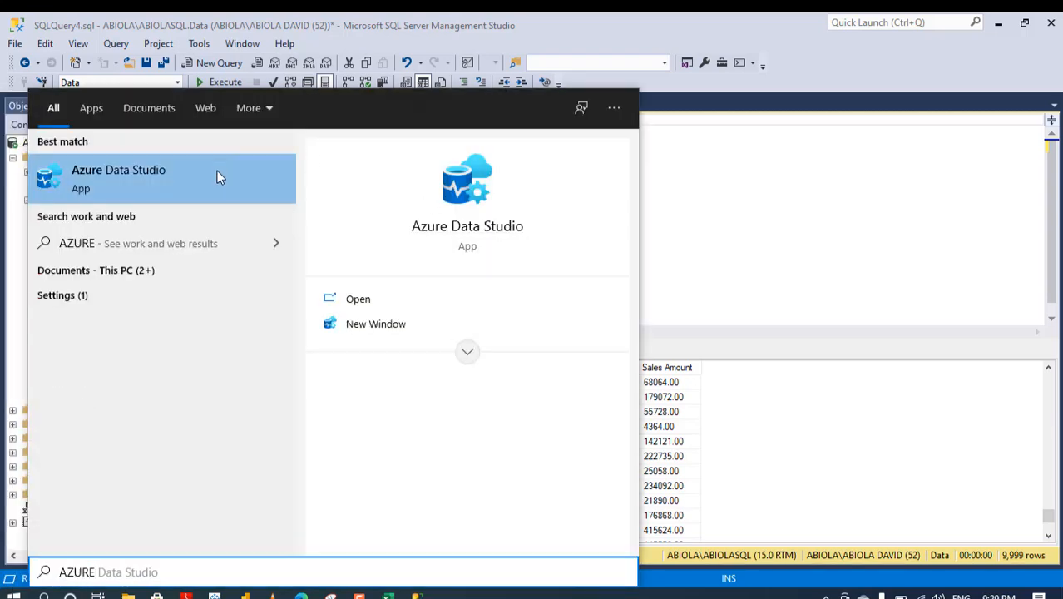
pyautogui.click(199, 44)
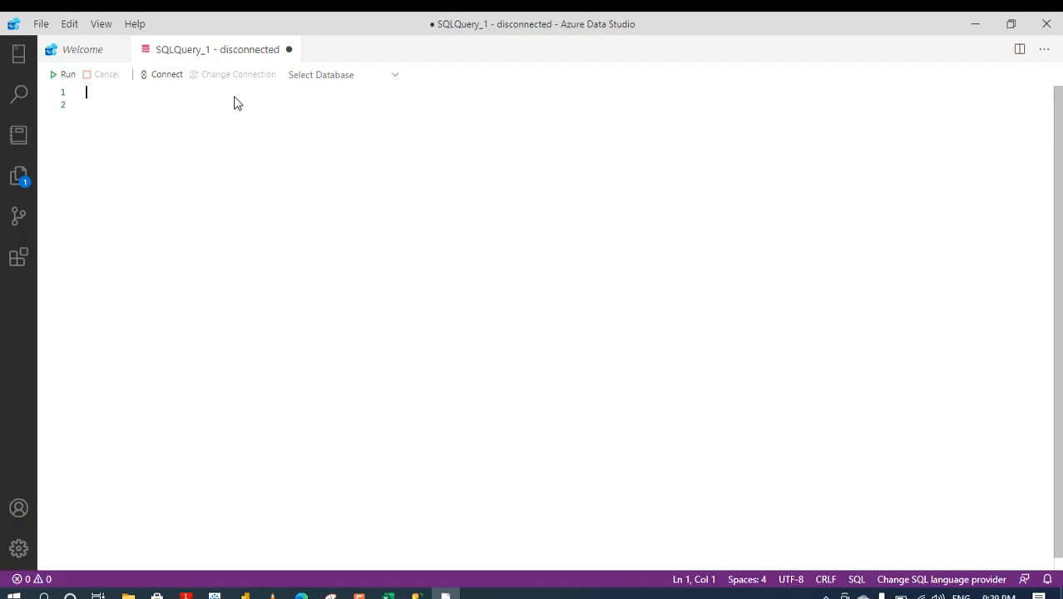
# Step: Connect the blank query tab to server ABIOLA\ABIOLASQL, database Data
pyautogui.click(166, 74)
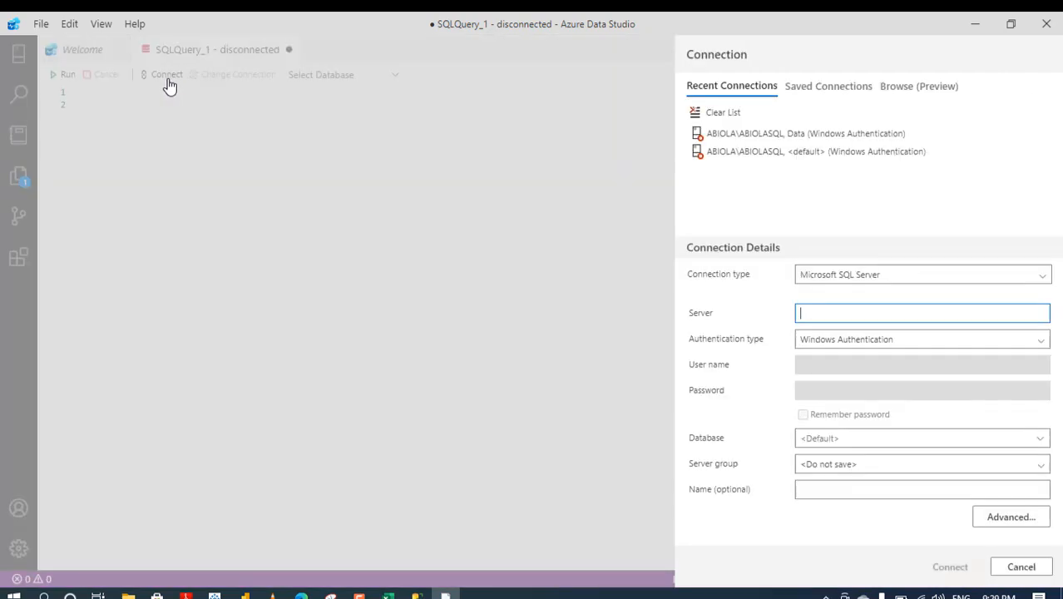
pyautogui.moveTo(860, 286)
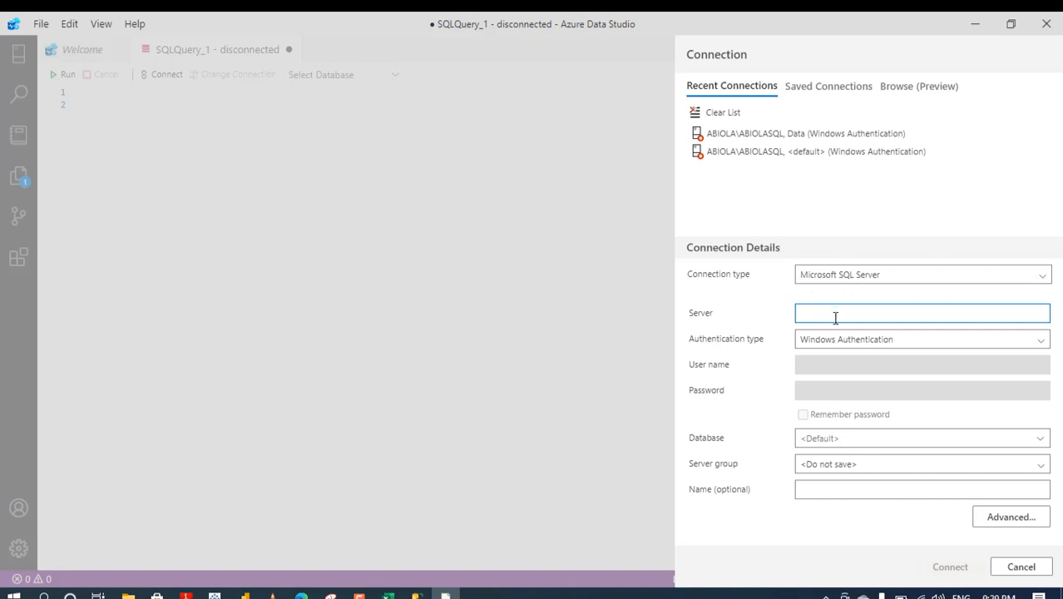
pyautogui.write('ABIOLA')
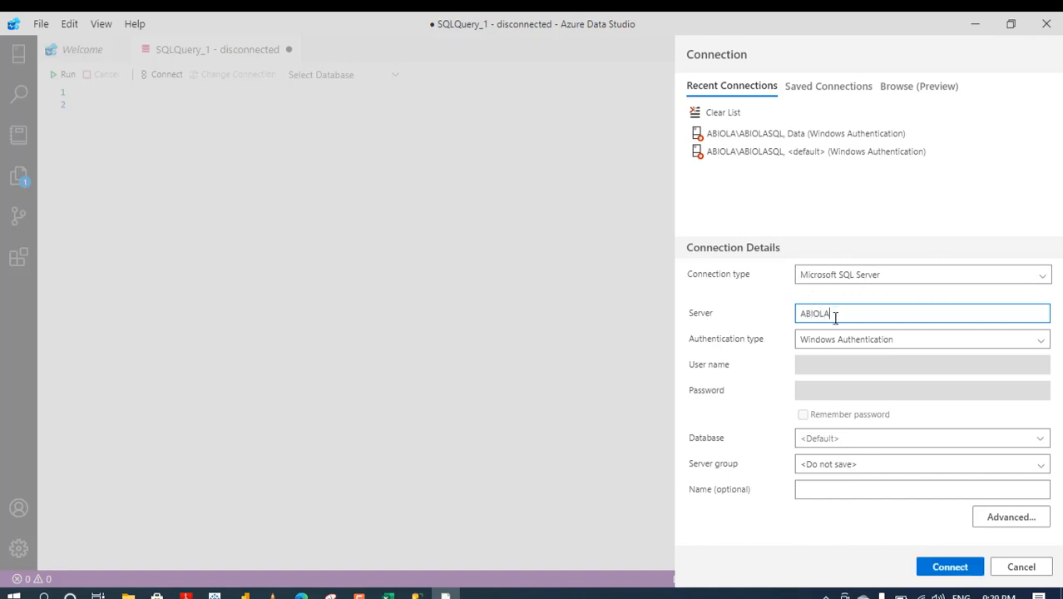
pyautogui.write('\\ABIOLASQL')
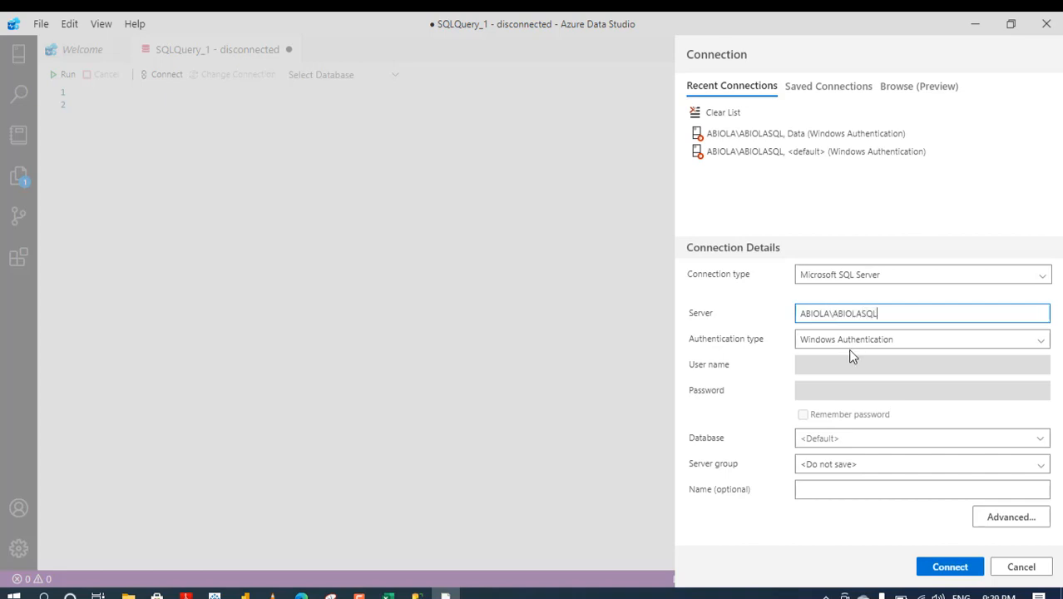
pyautogui.moveTo(845, 339)
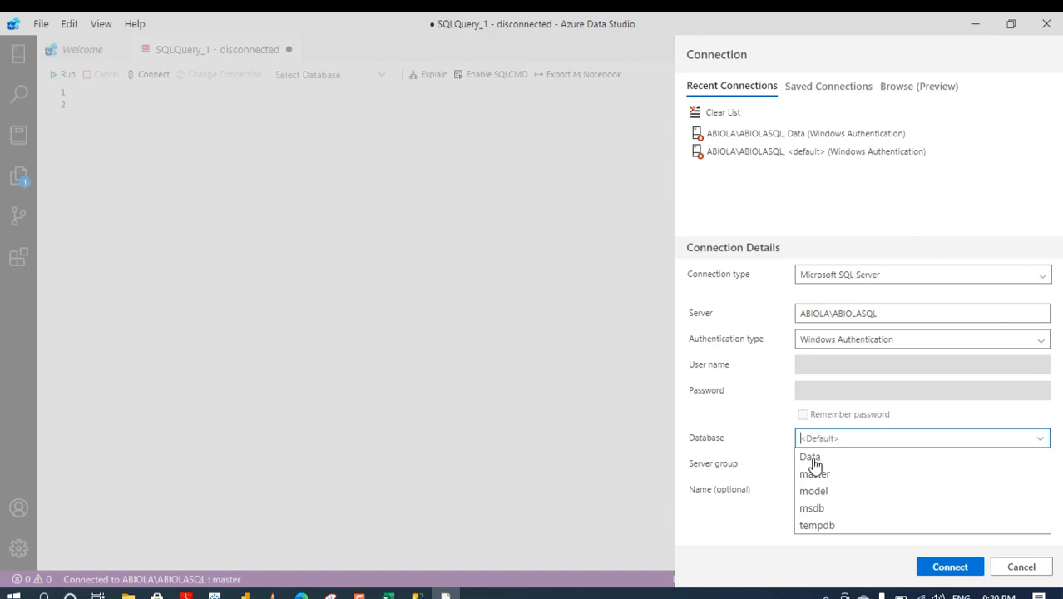
pyautogui.click(809, 457)
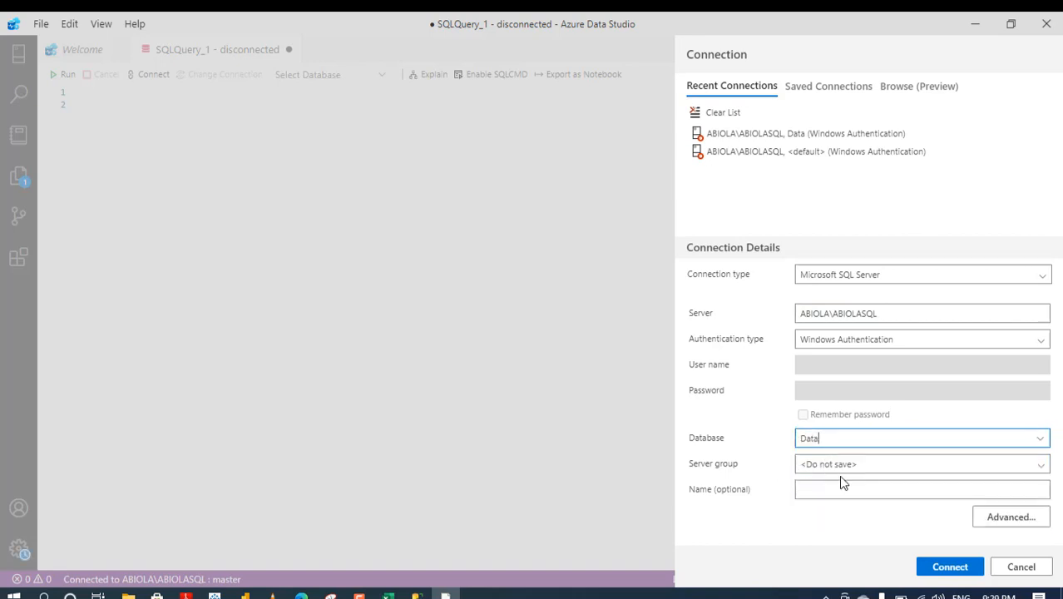
pyautogui.click(948, 566)
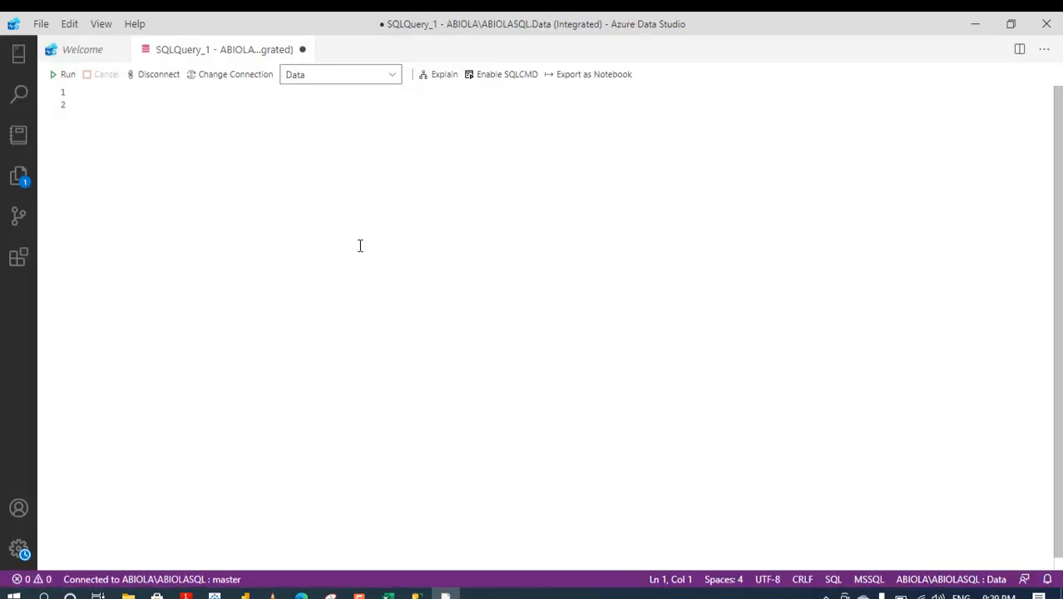
pyautogui.moveTo(175, 92)
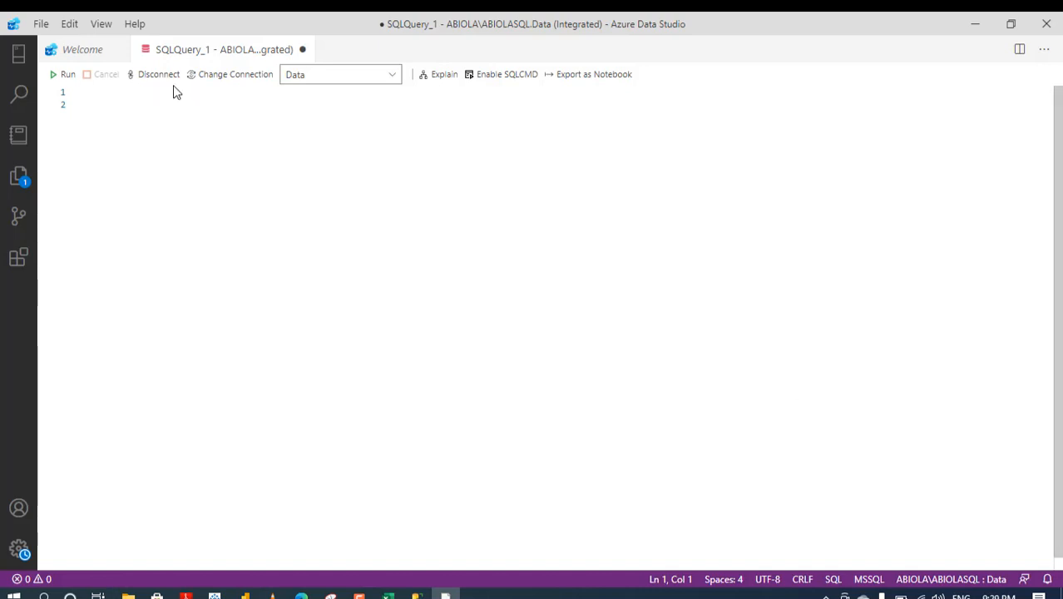
pyautogui.press('alt+tab')
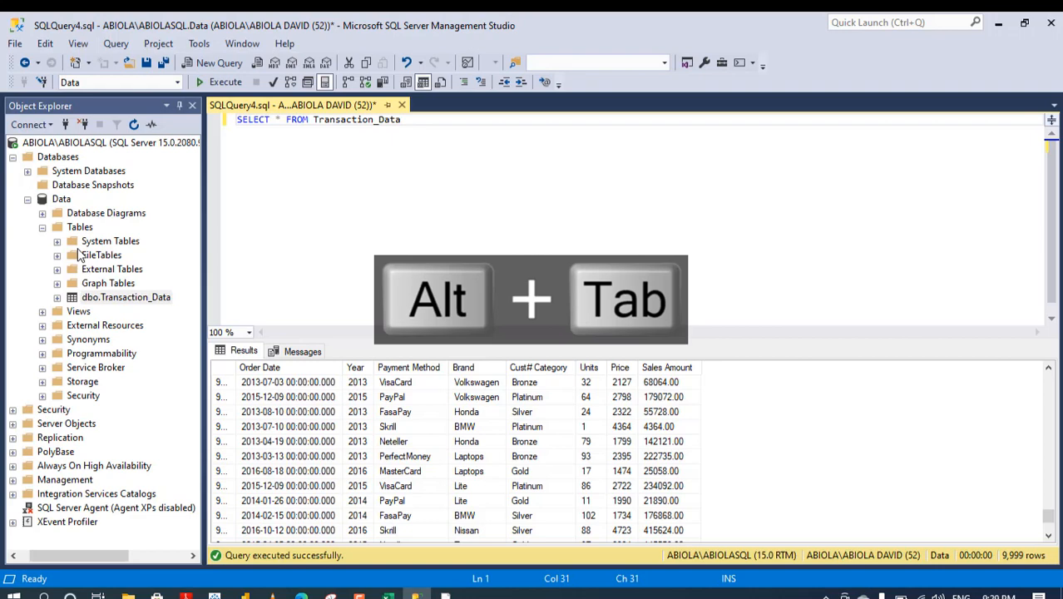
pyautogui.press('alt+tab')
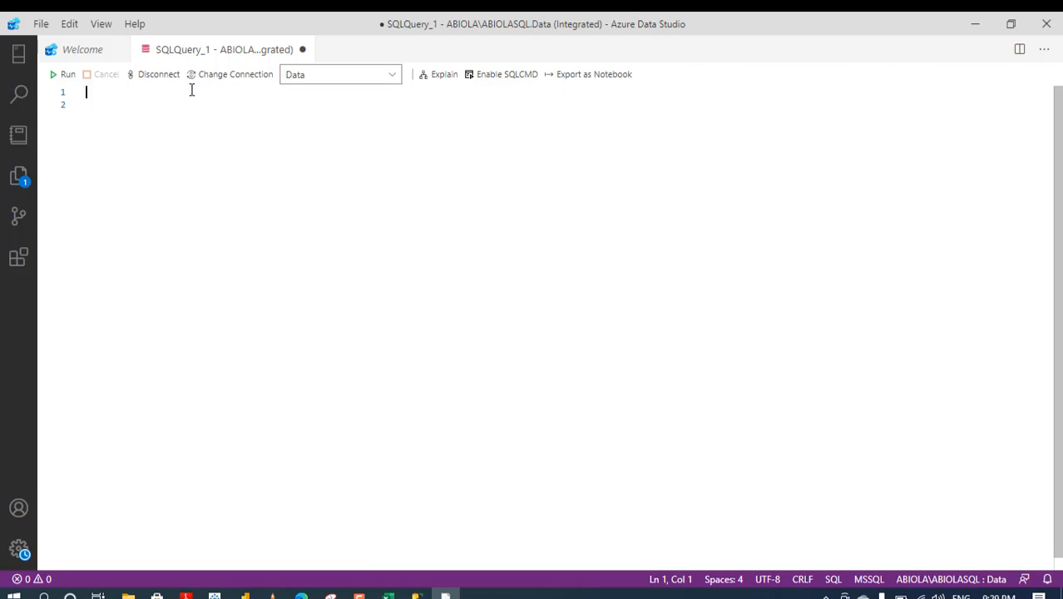
# Step: Run SELECT * FROM Transaction_Data in Azure Data Studio, returning 9,999 rows
pyautogui.write('SELECT')
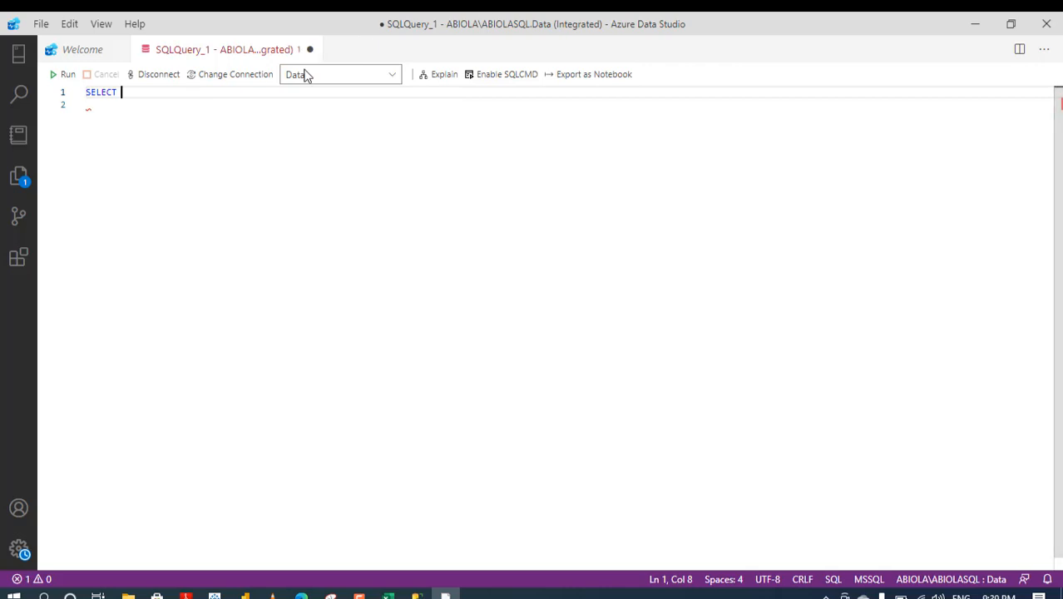
pyautogui.moveTo(669, 25)
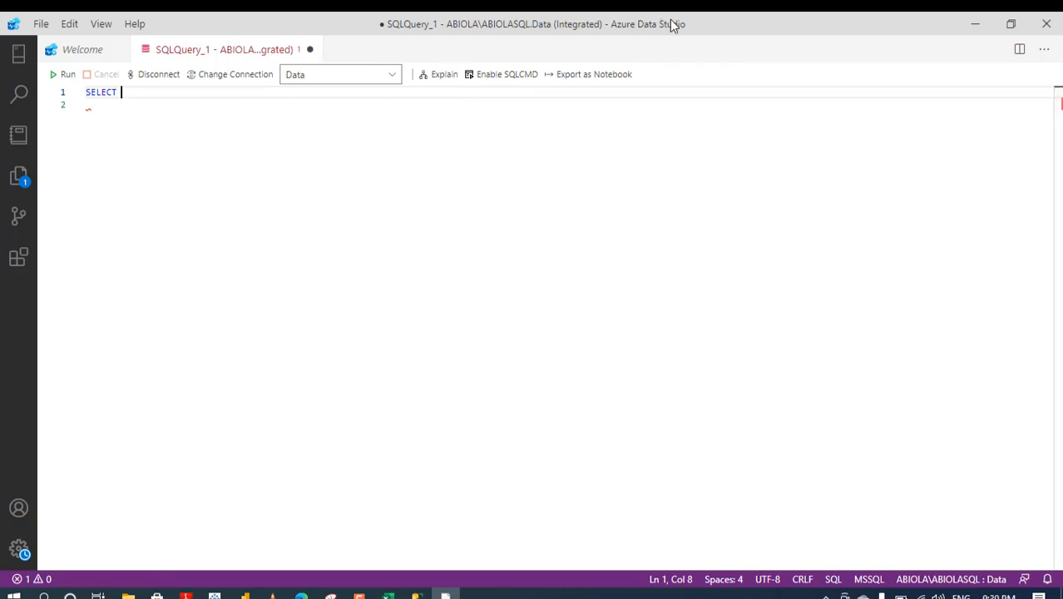
pyautogui.moveTo(237, 191)
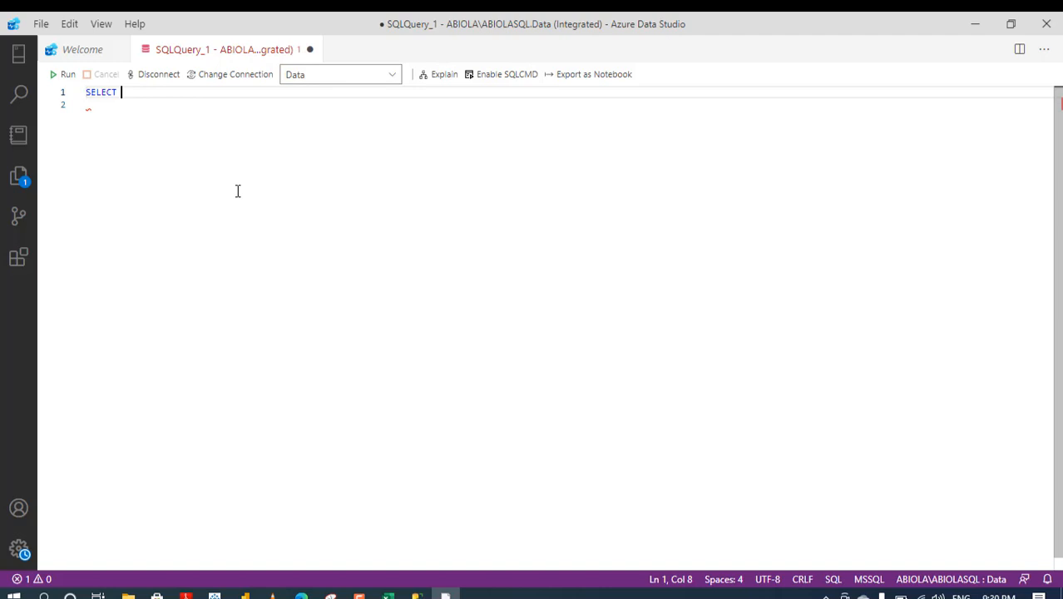
pyautogui.write('* FROM')
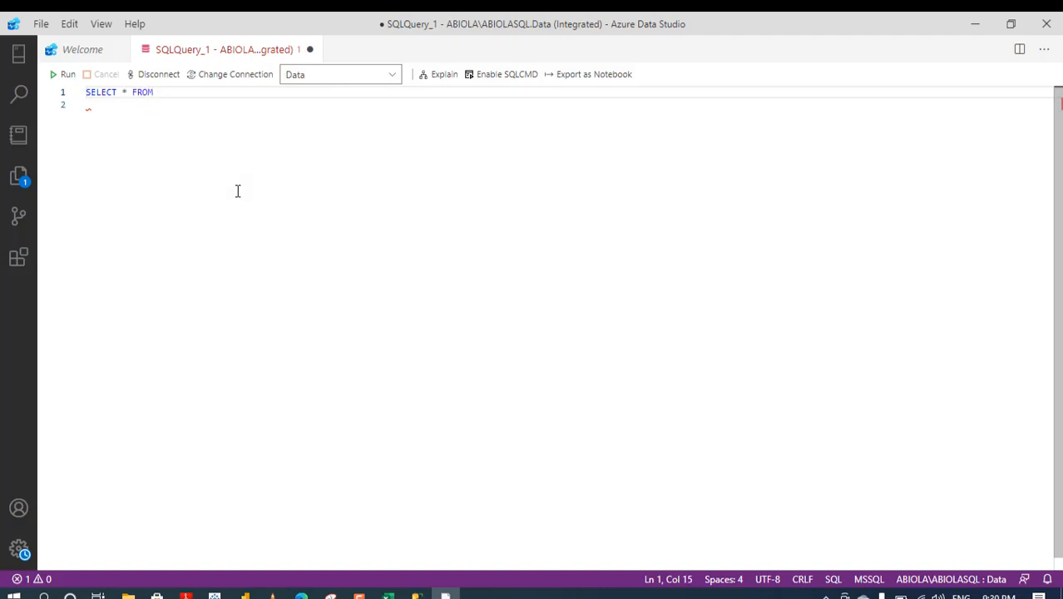
pyautogui.write('TR')
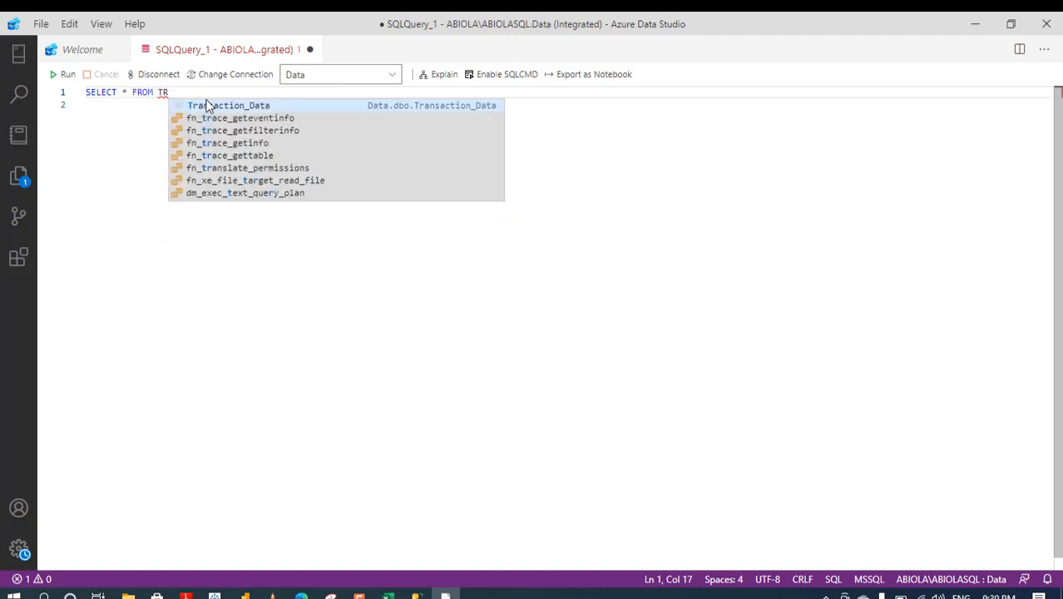
pyautogui.click(228, 105)
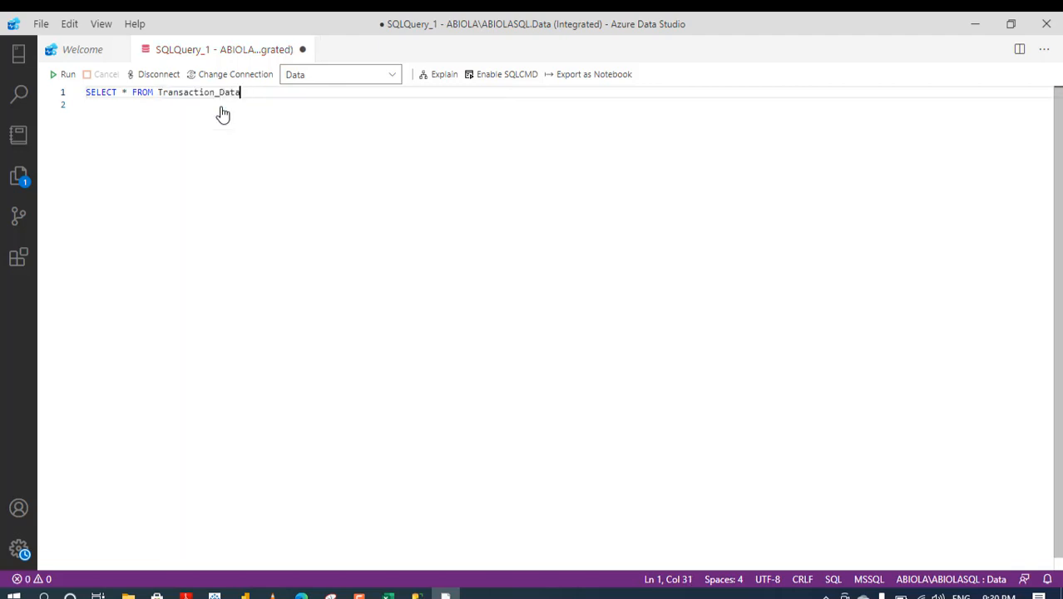
pyautogui.press('f5')
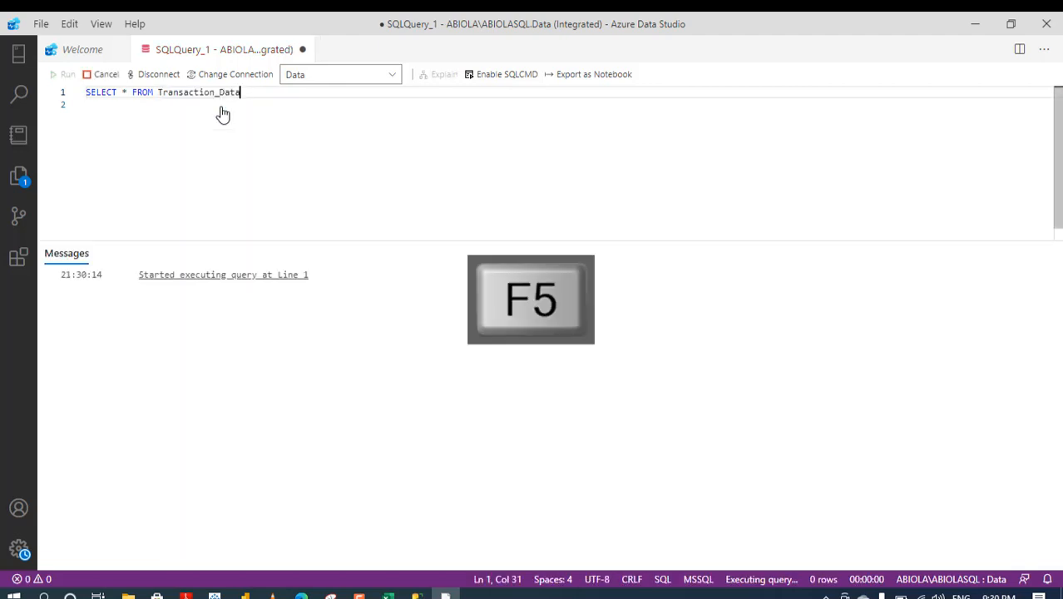
pyautogui.press('f5')
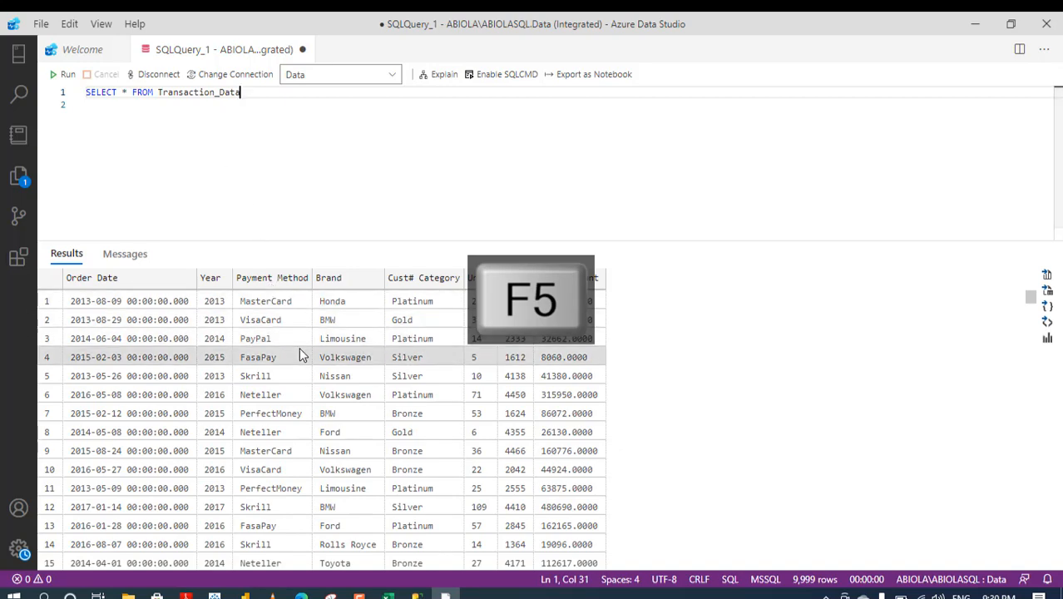
pyautogui.press('alt+tab')
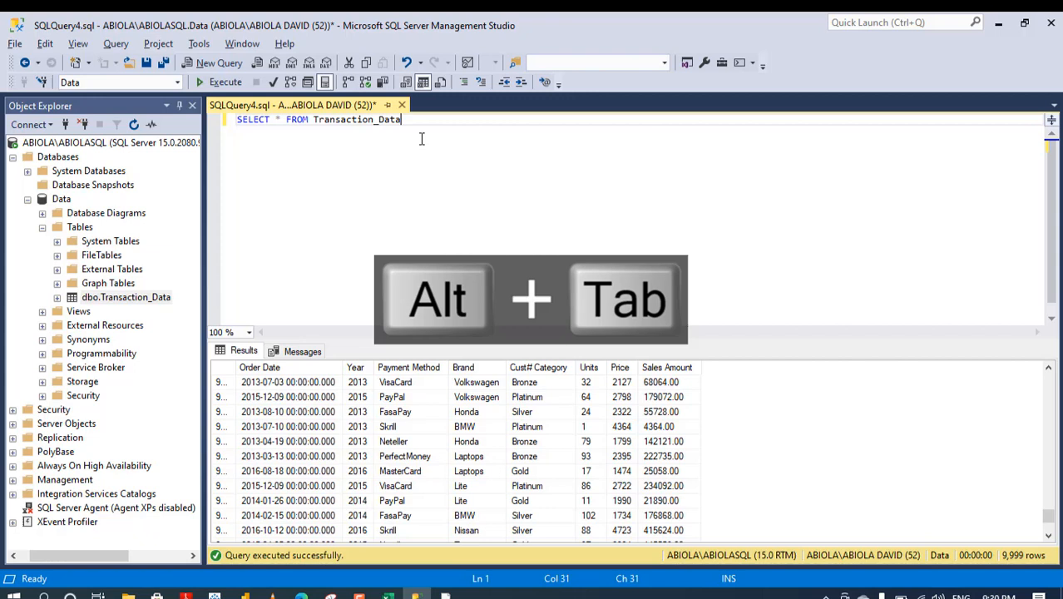
# Step: Add WHERE Units >= 100 to the SSMS query and execute it, getting 1,760 rows
pyautogui.write('WHE')
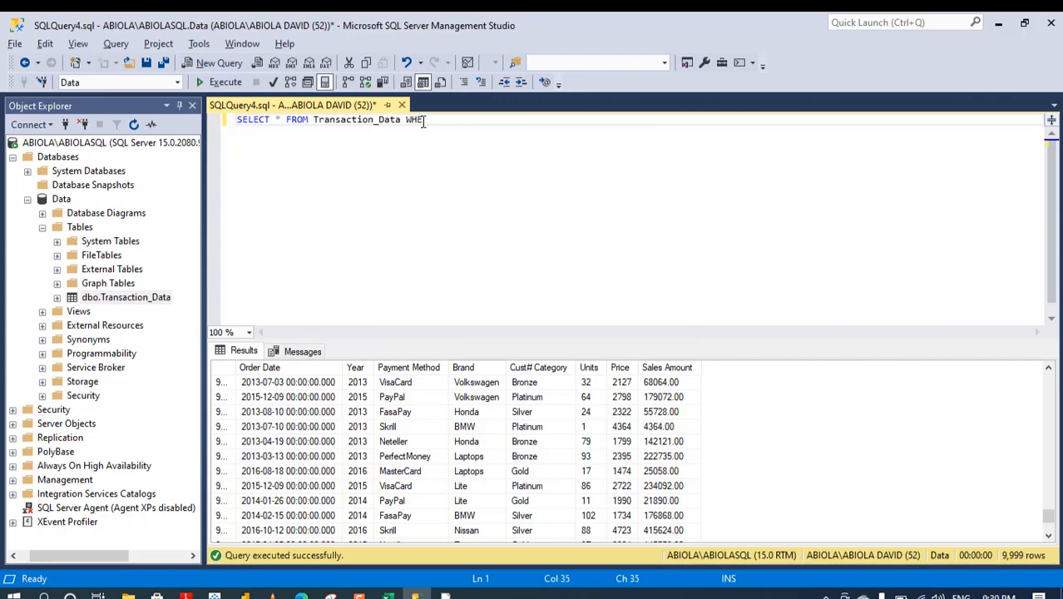
pyautogui.write('UNIT')
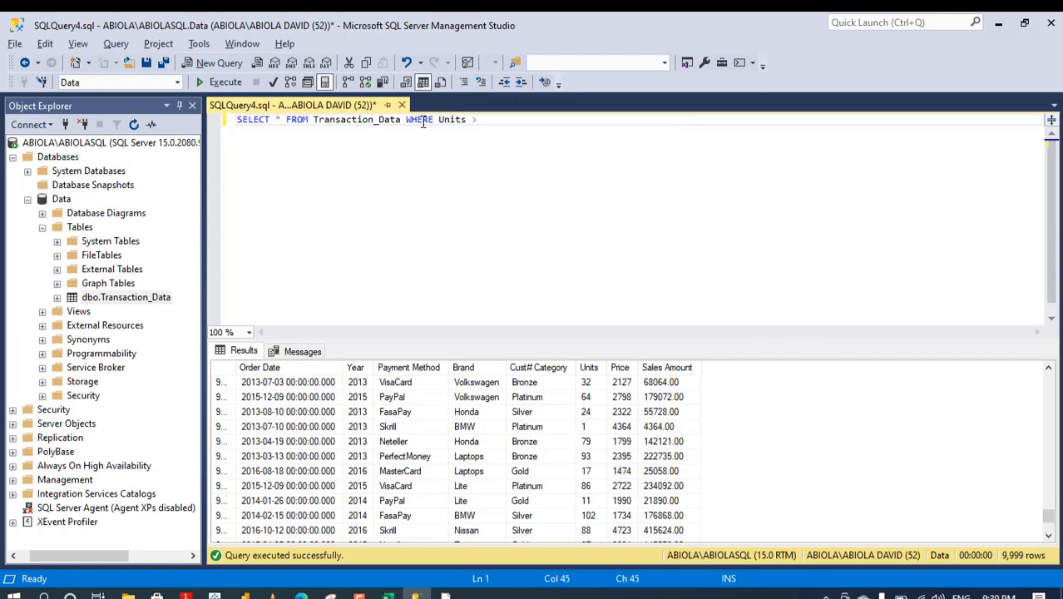
pyautogui.write('>=100')
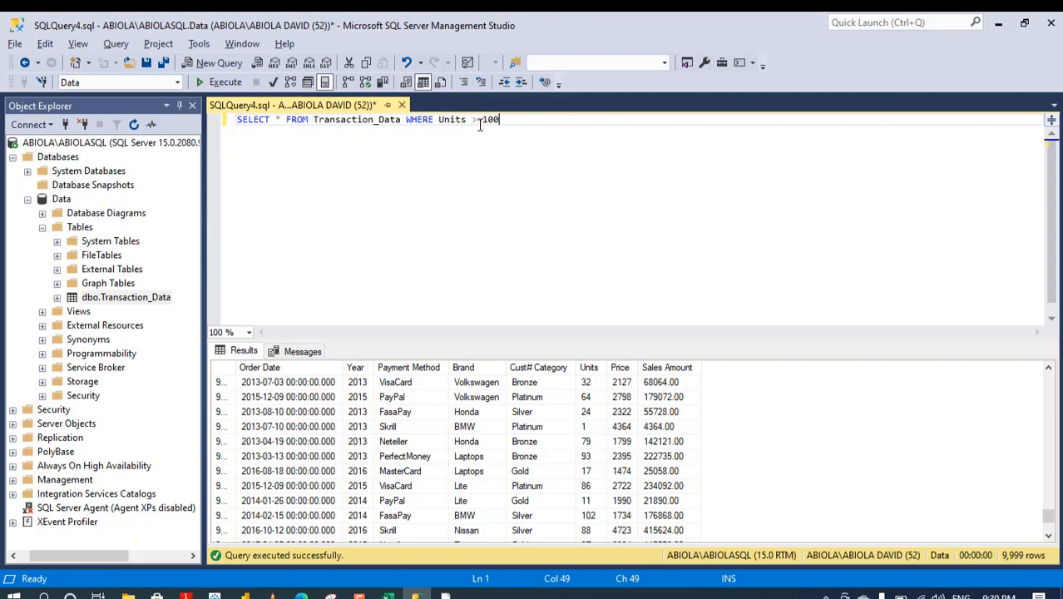
pyautogui.write('=')
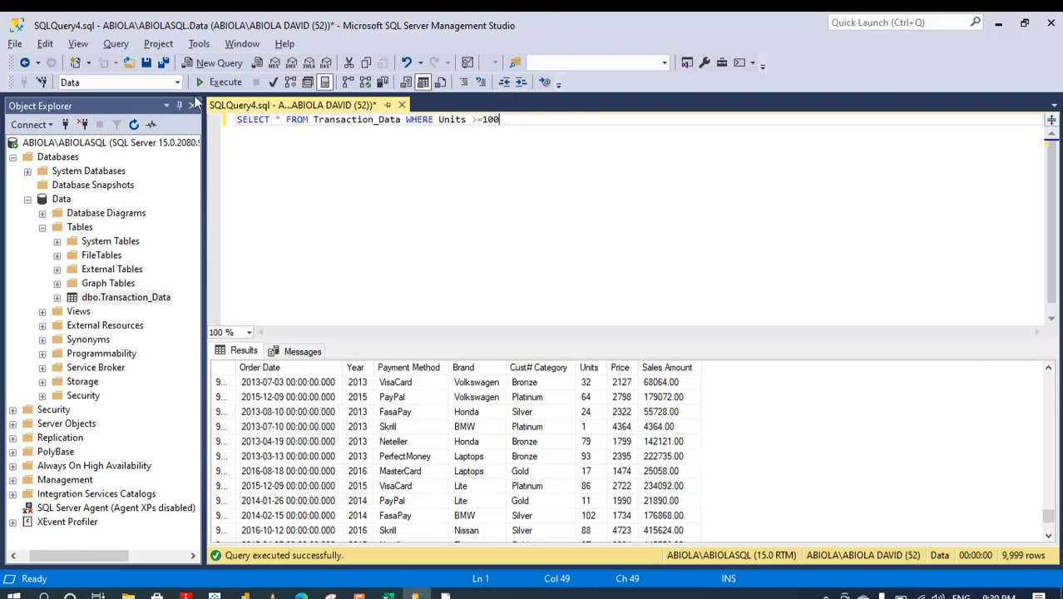
pyautogui.click(225, 82)
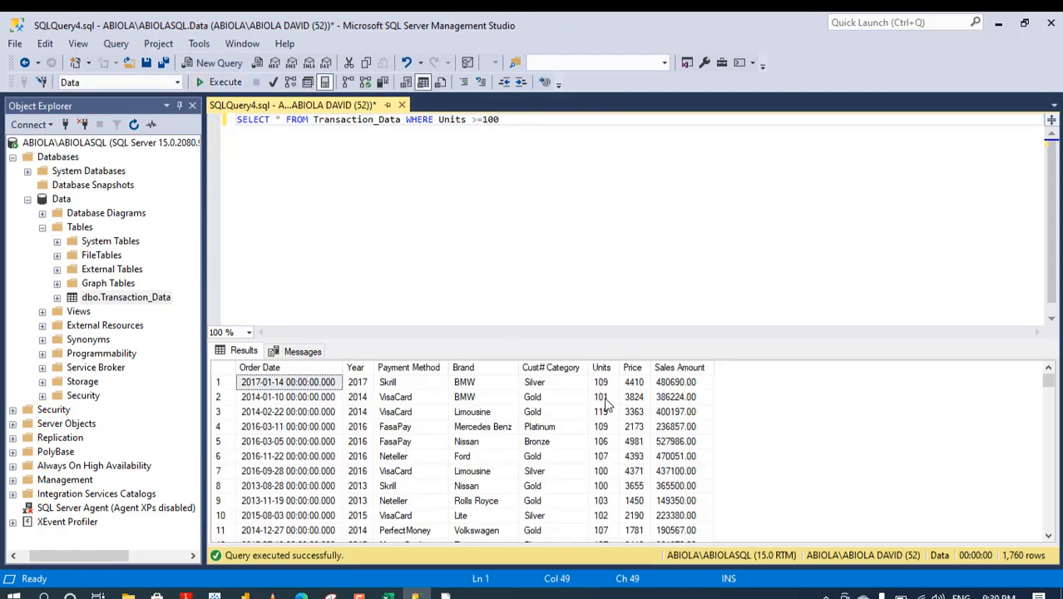
pyautogui.moveTo(603, 396)
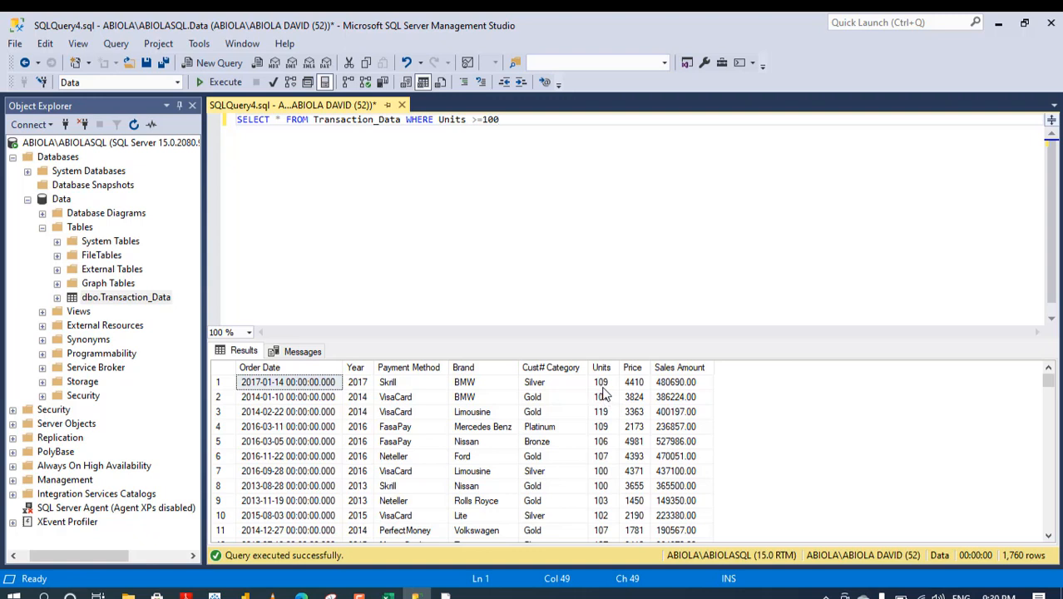
pyautogui.moveTo(1029, 570)
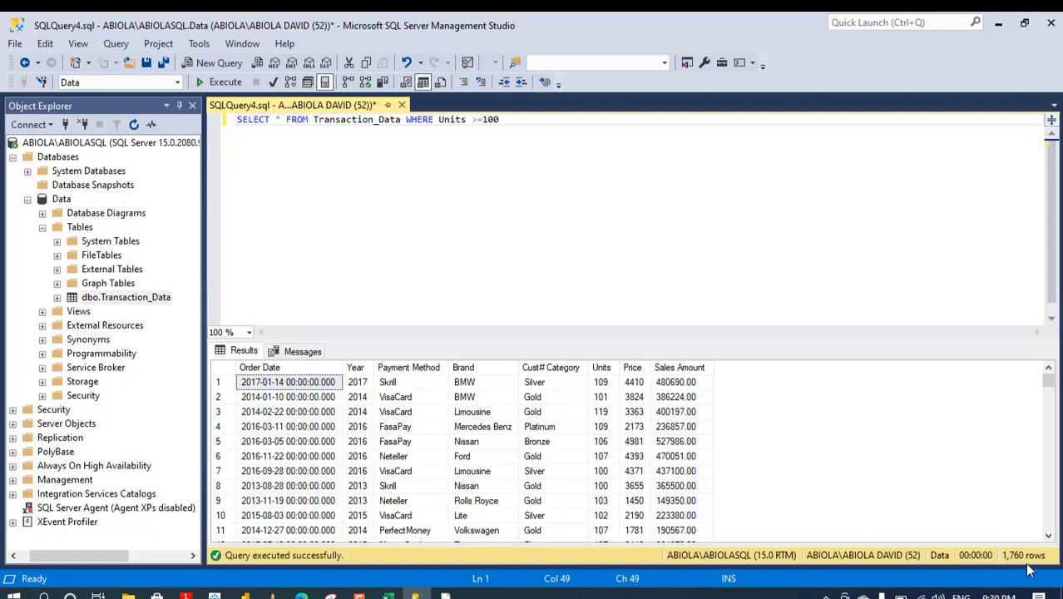
pyautogui.moveTo(1027, 569)
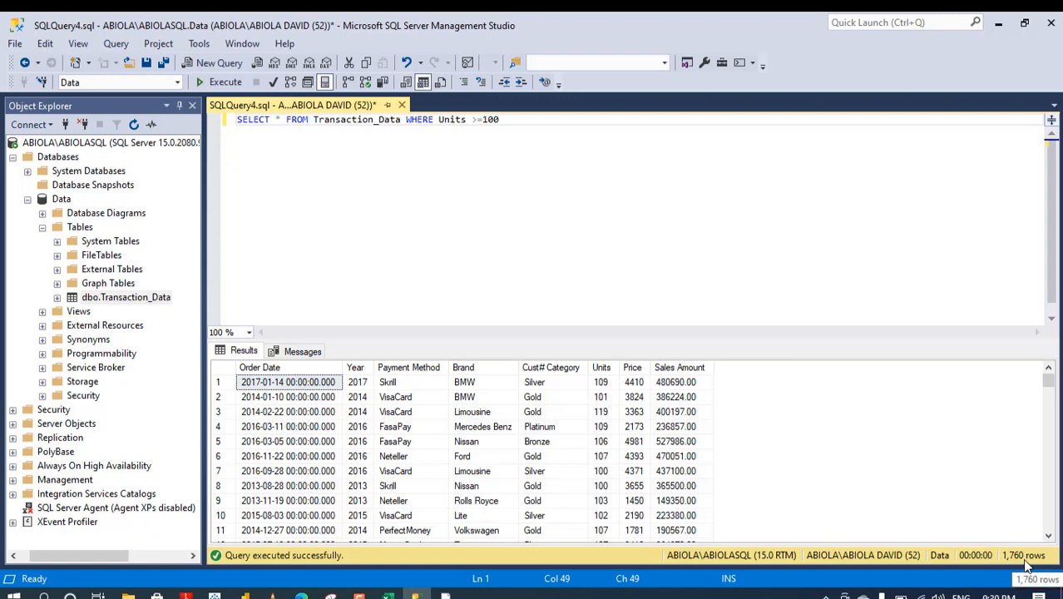
pyautogui.press('alt+tab')
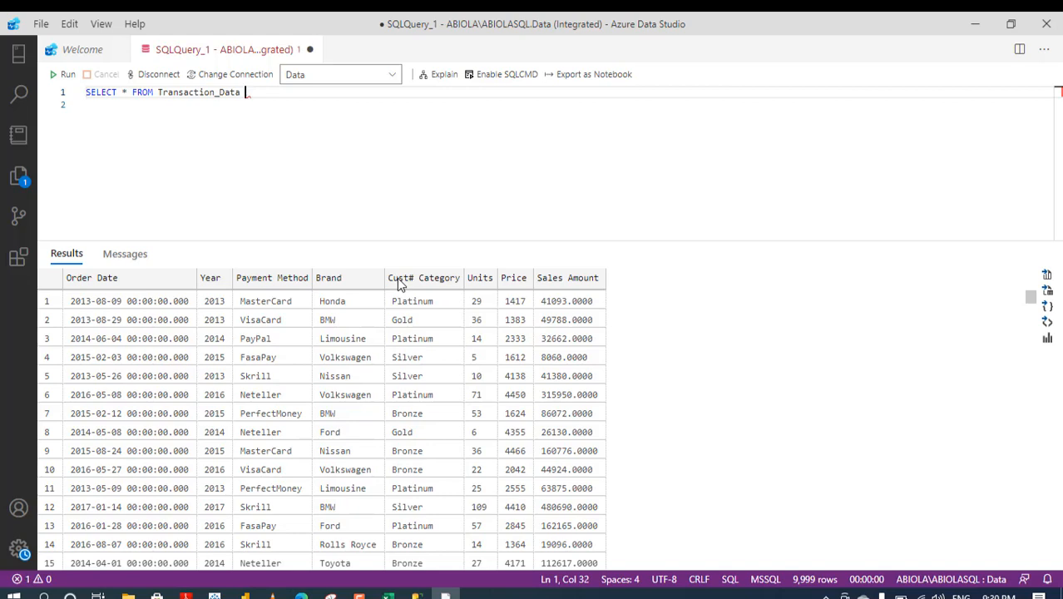
# Step: Add WHERE Units >= 100 to the Azure Data Studio query and run it for 1,760 rows
pyautogui.write('WHERE')
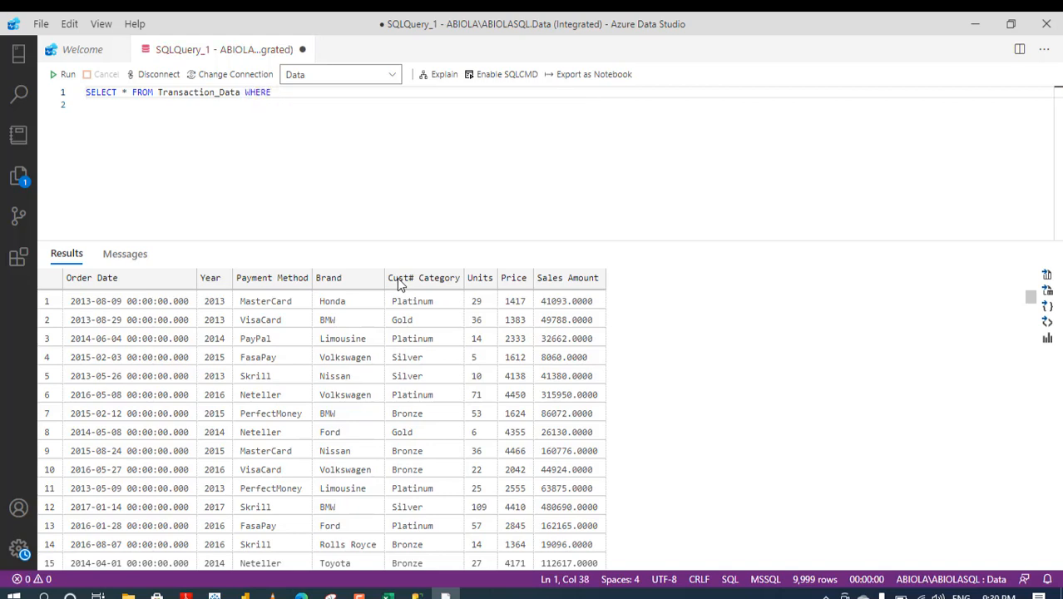
pyautogui.write('Units')
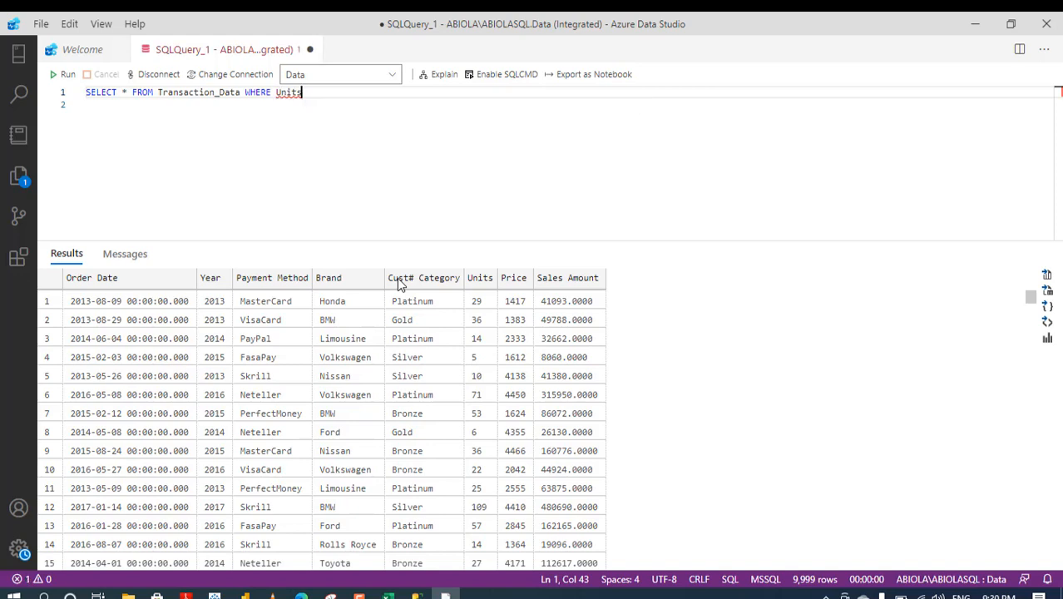
pyautogui.write('>=')
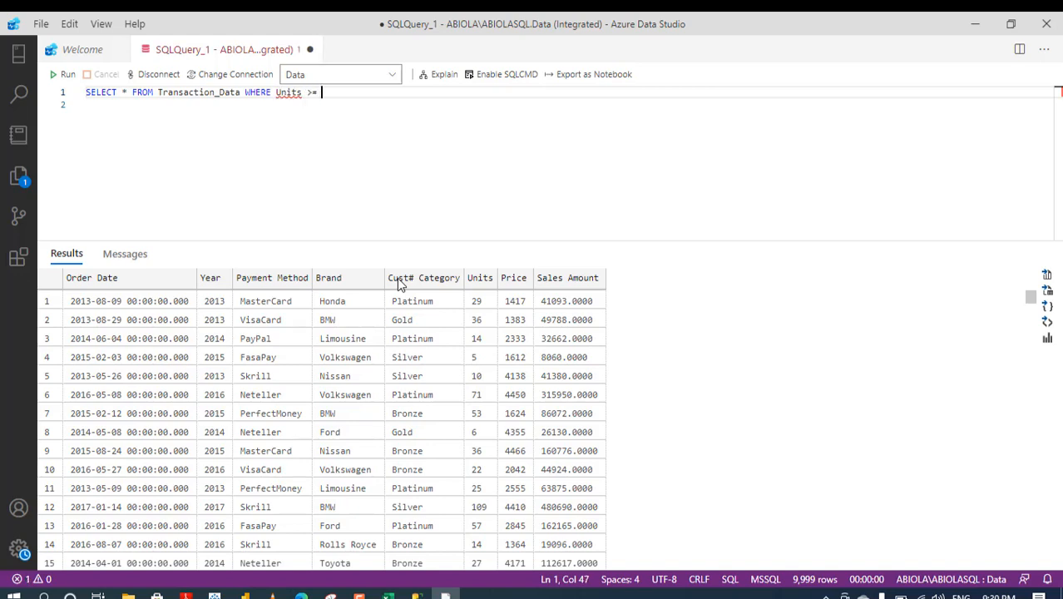
pyautogui.write('100')
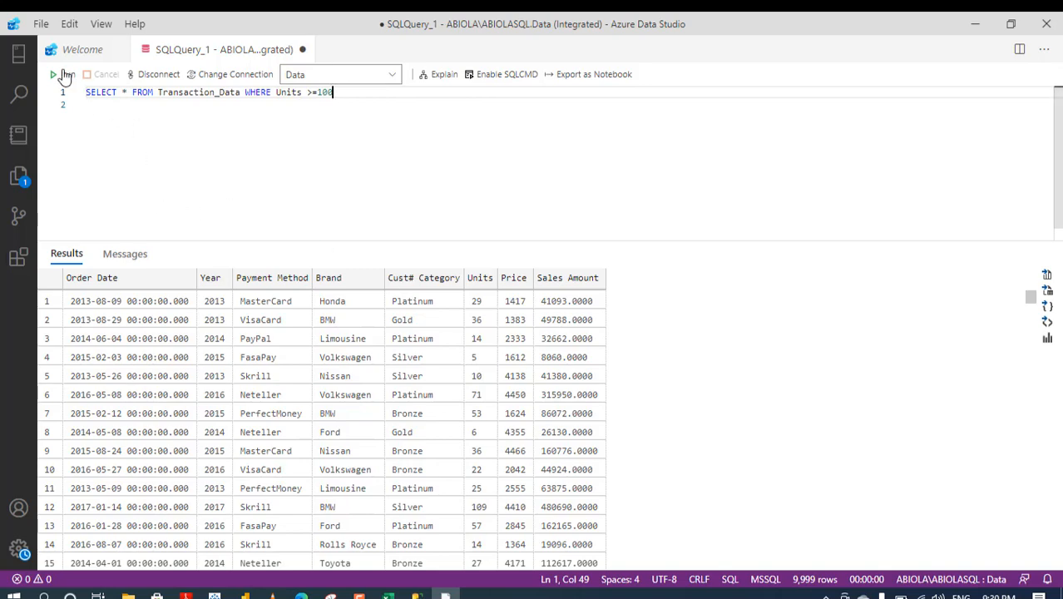
pyautogui.click(52, 74)
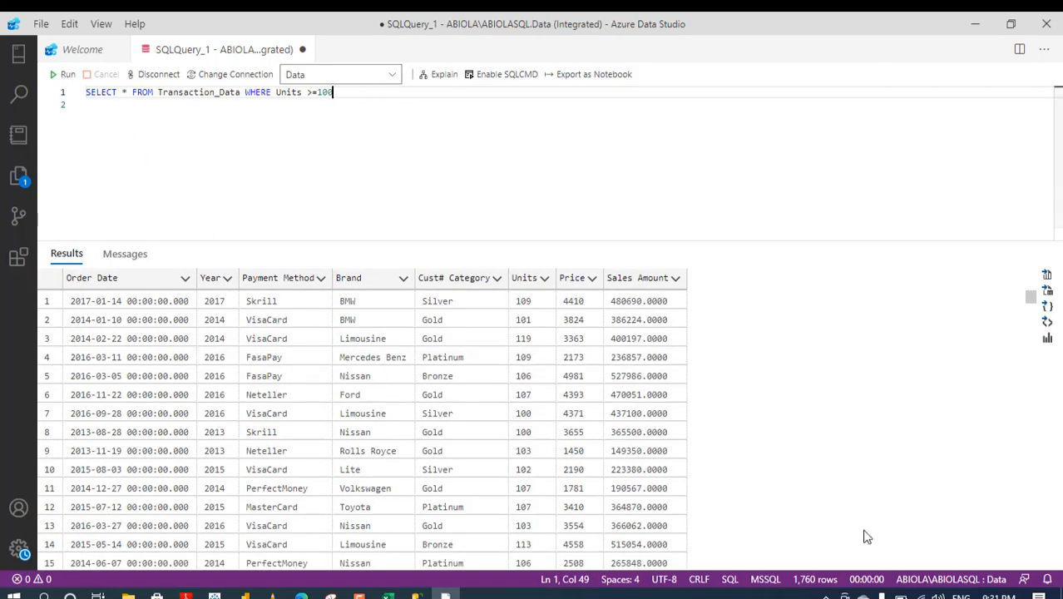
pyautogui.moveTo(824, 586)
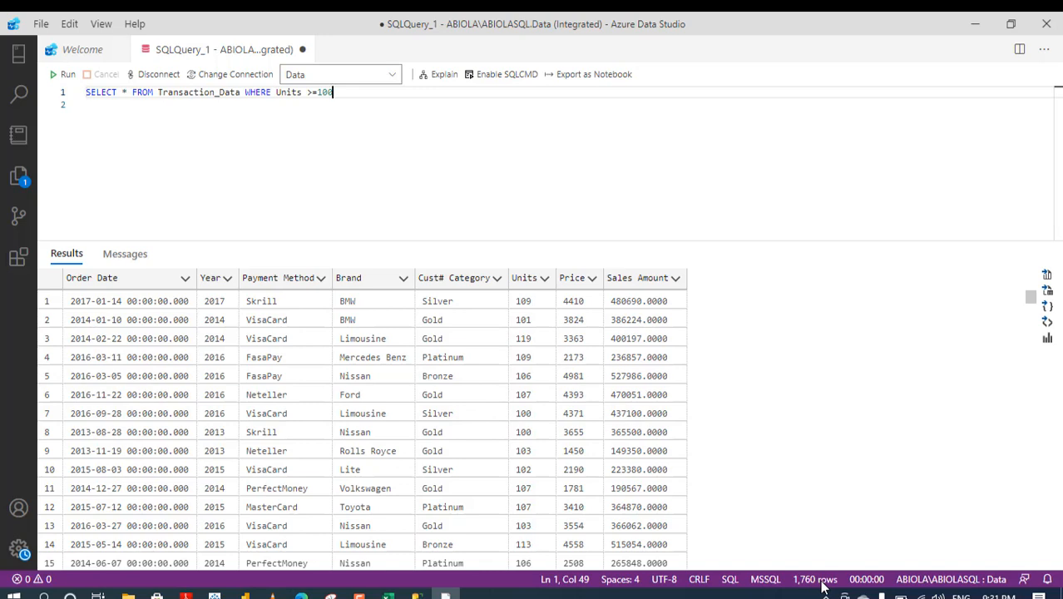